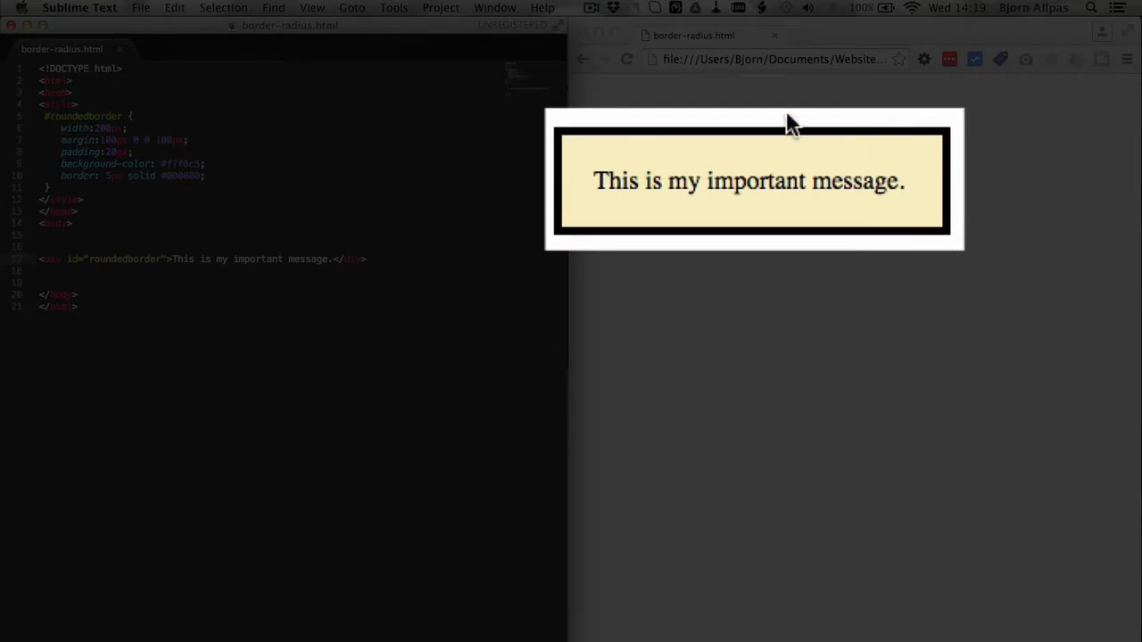
mouse_move(553, 144)
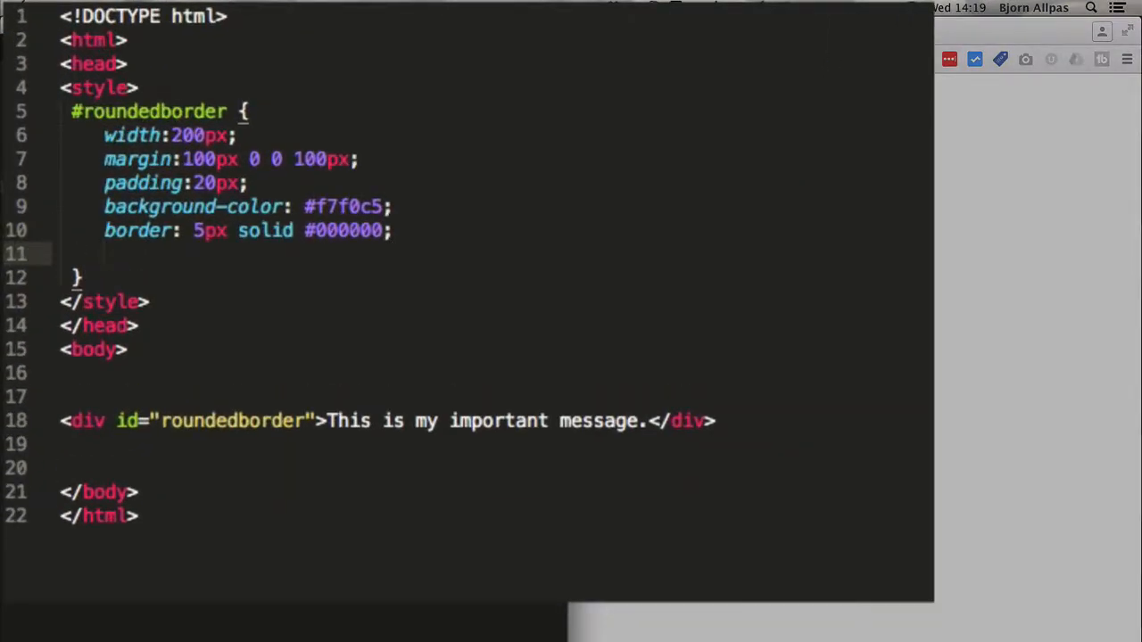
- Add 'border-radius: 10px' to the #roundedborder rule after the border declaration
text(bord)
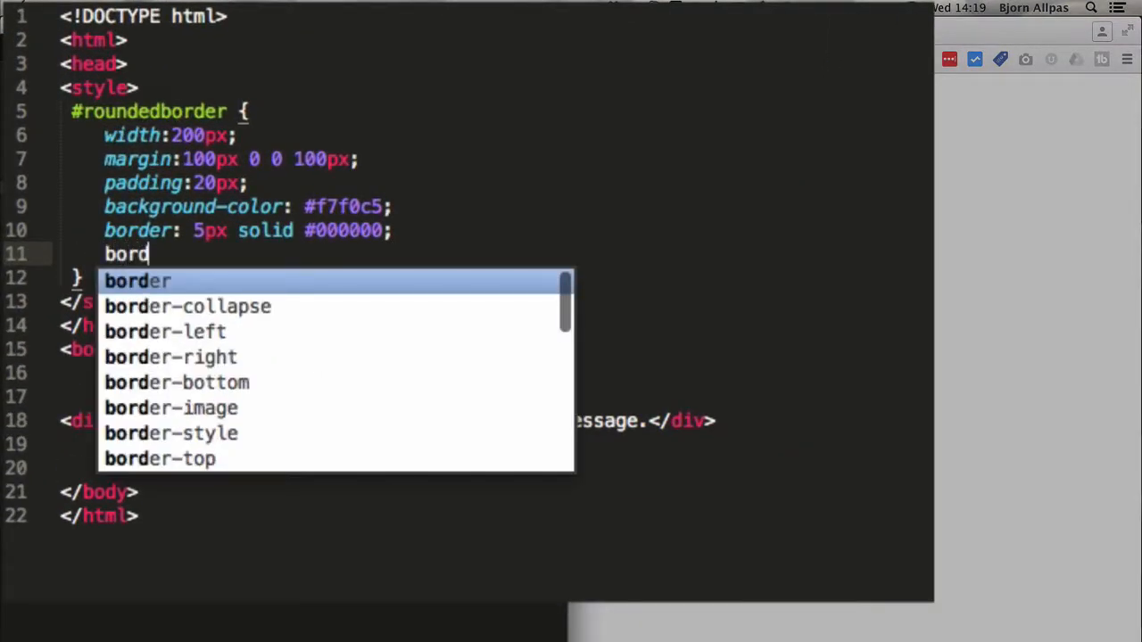
text(er-radiu)
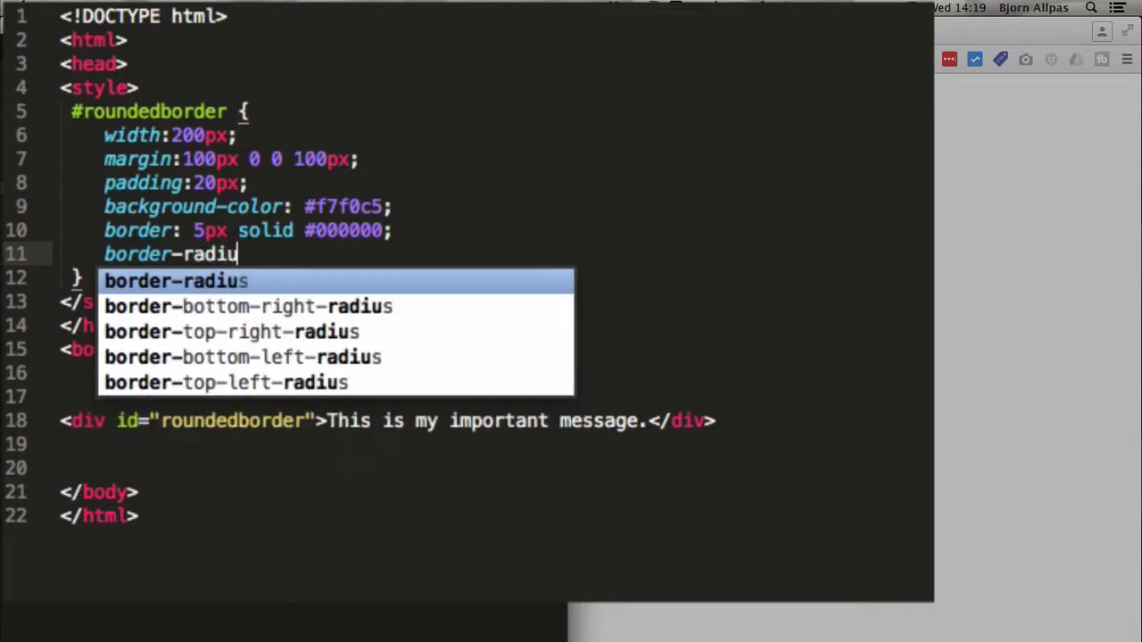
click(176, 281)
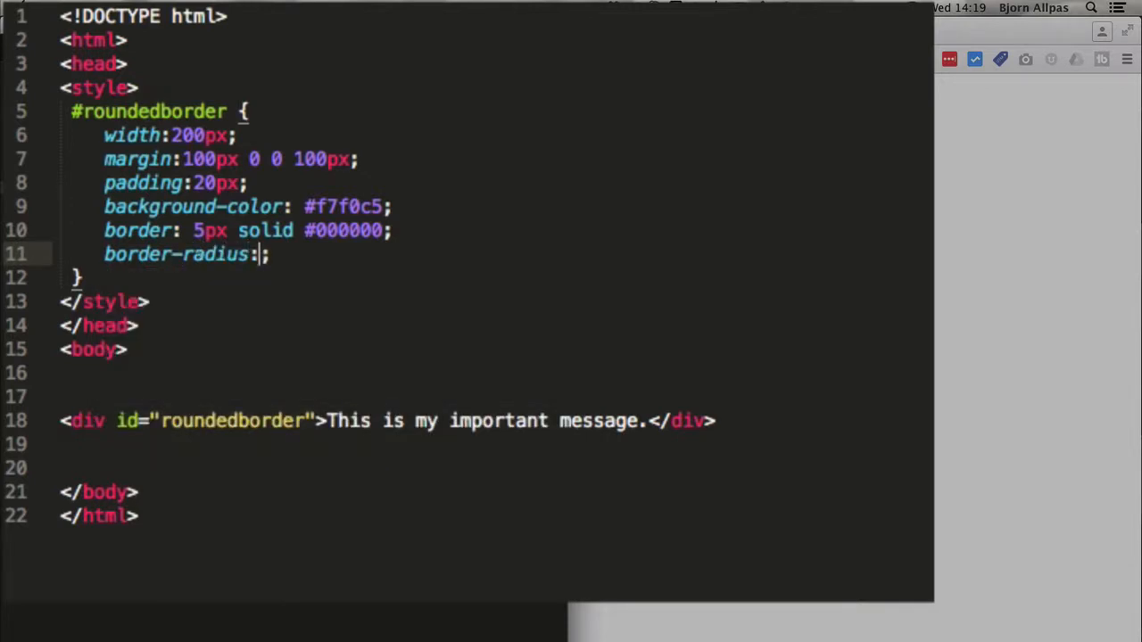
text(10px)
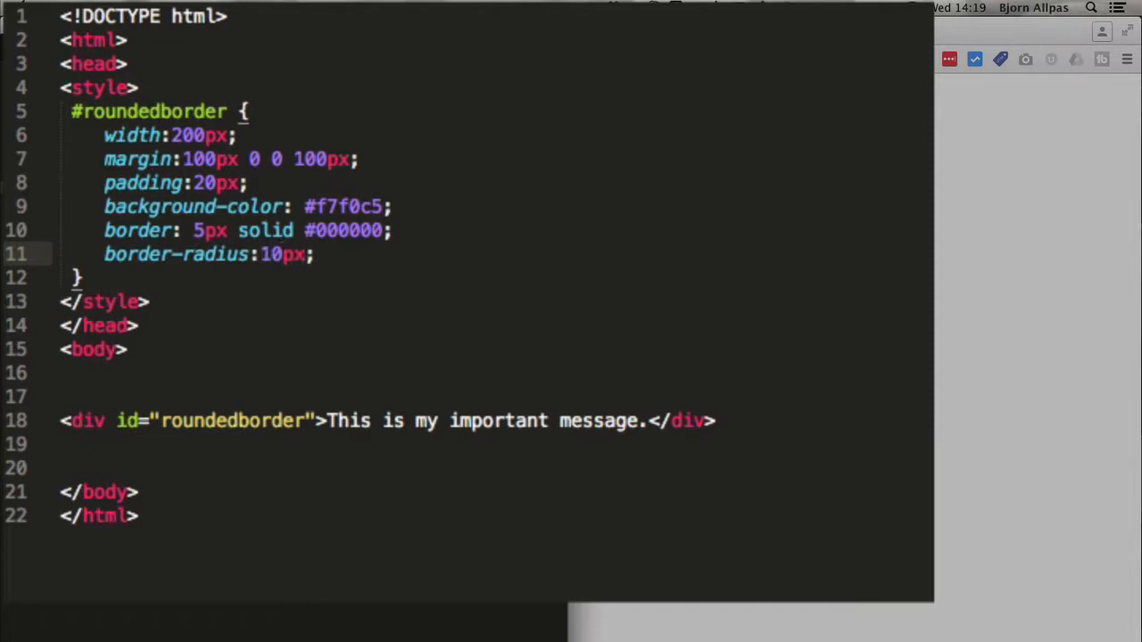
- Reload border-radius.html in Chrome to show the message box's 10px rounded corners
click(626, 59)
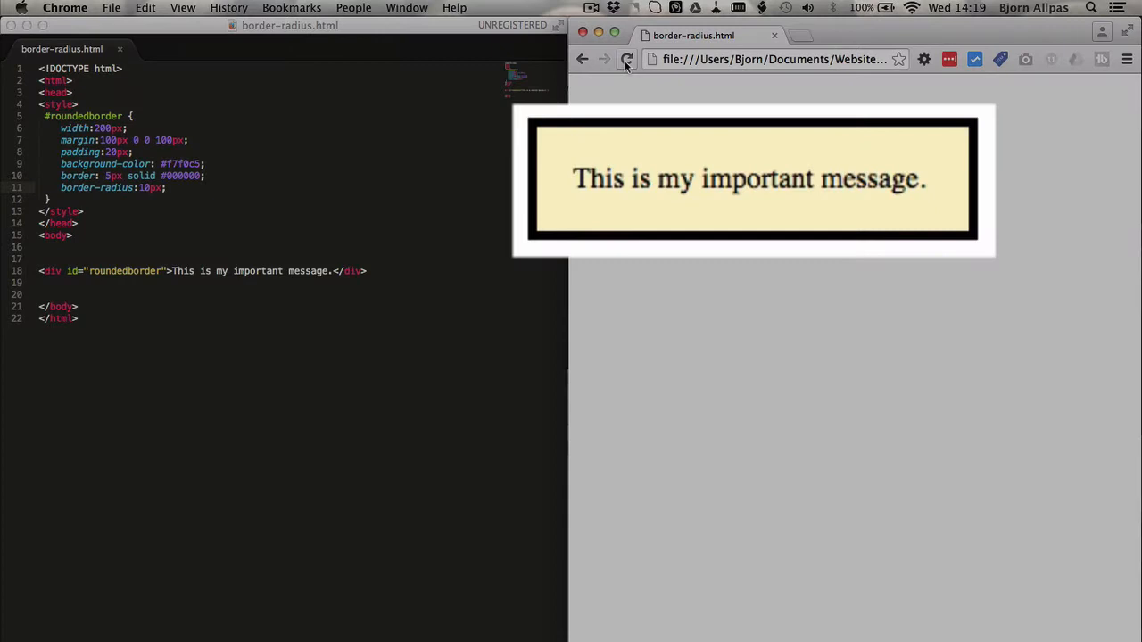
click(626, 59)
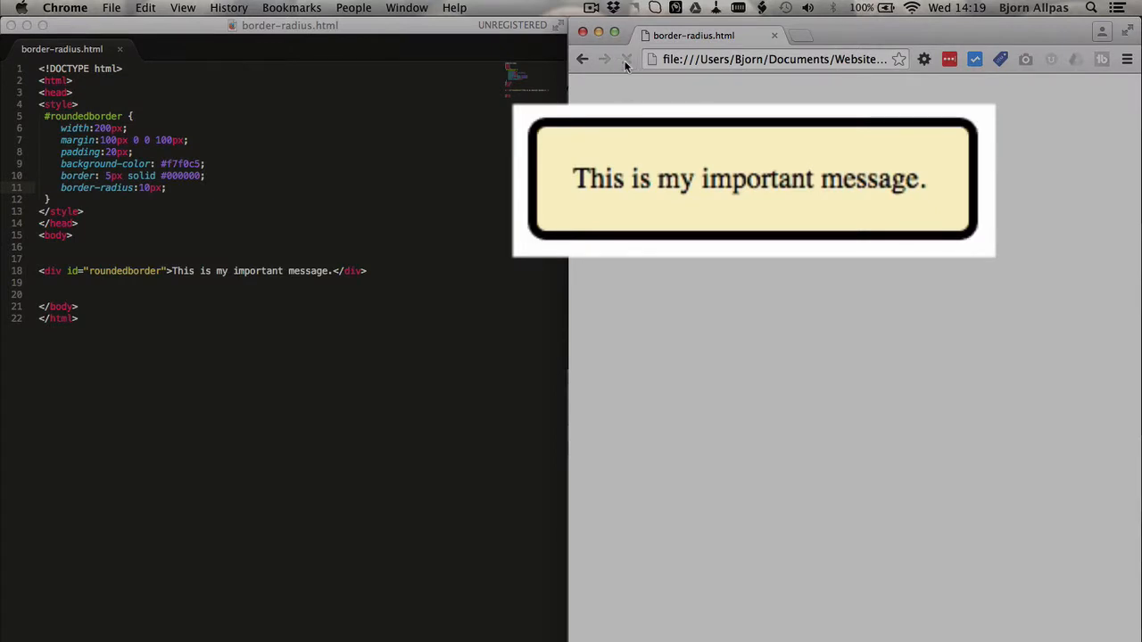
click(626, 58)
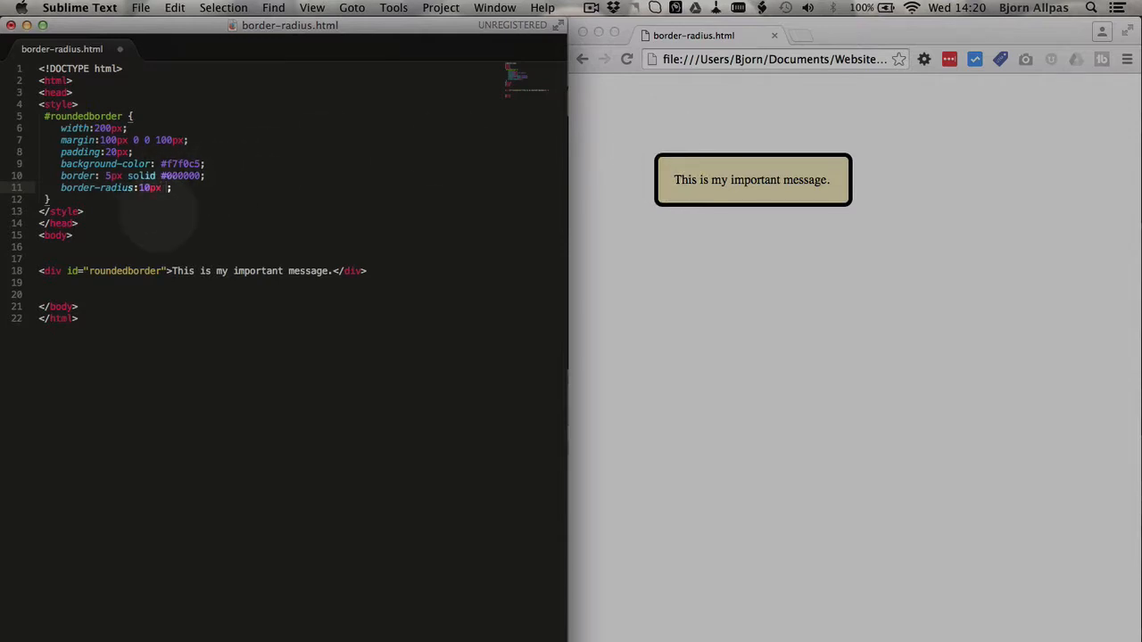
- Change line 11 to 'border-radius: 10px 0px 25px 3px'
text(0px)
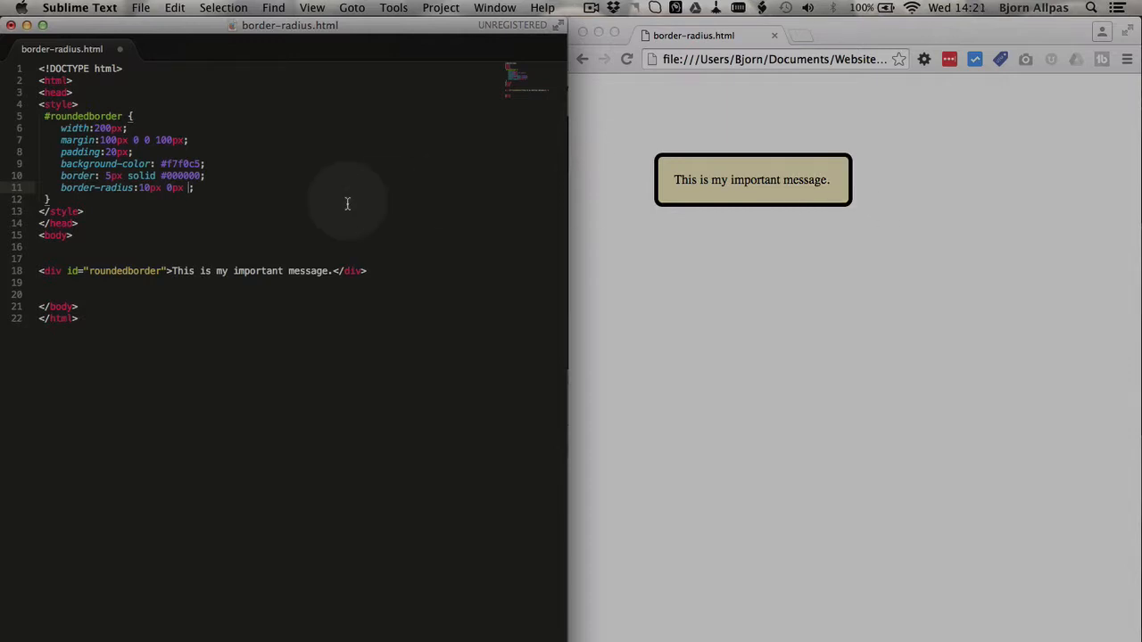
text(25px)
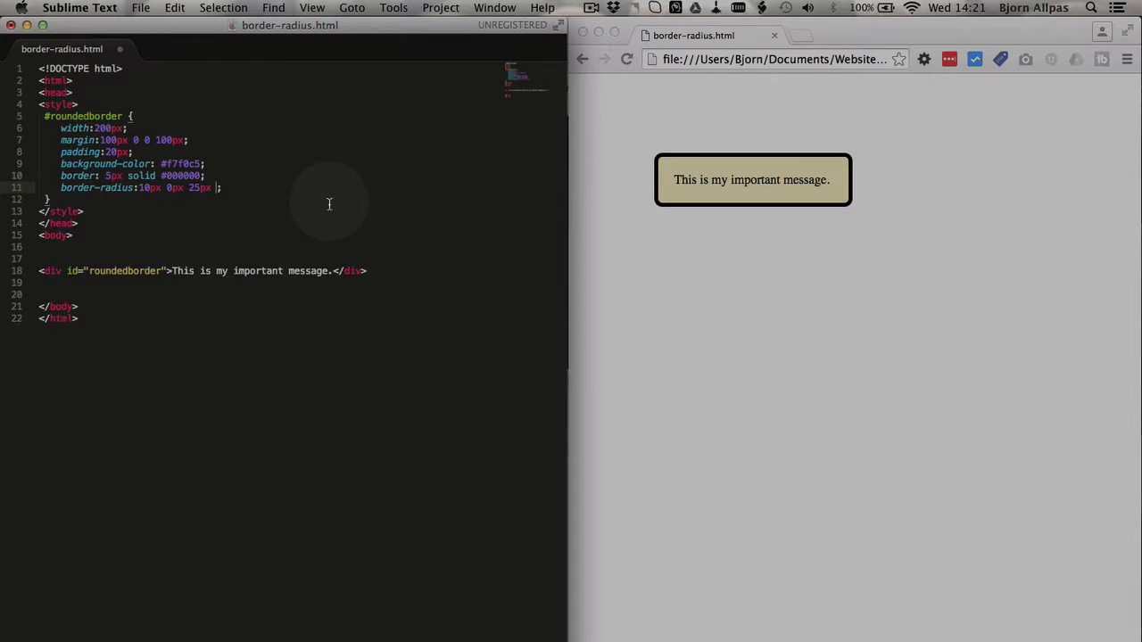
text(3px)
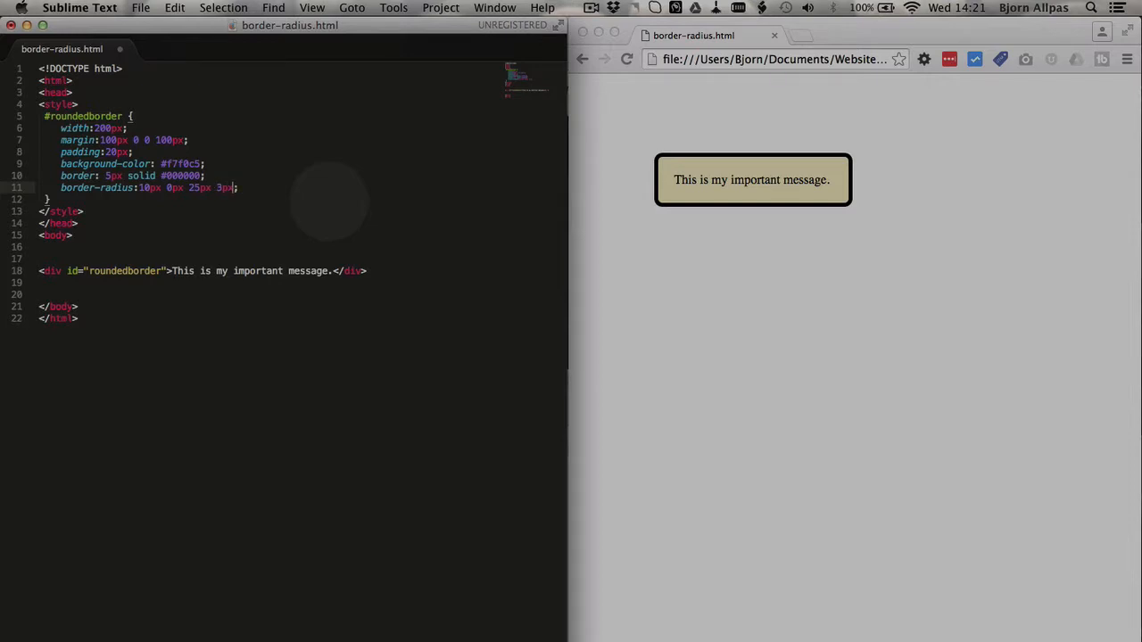
- Reload the Chrome page to view the four-value corner radii on the message box
click(628, 59)
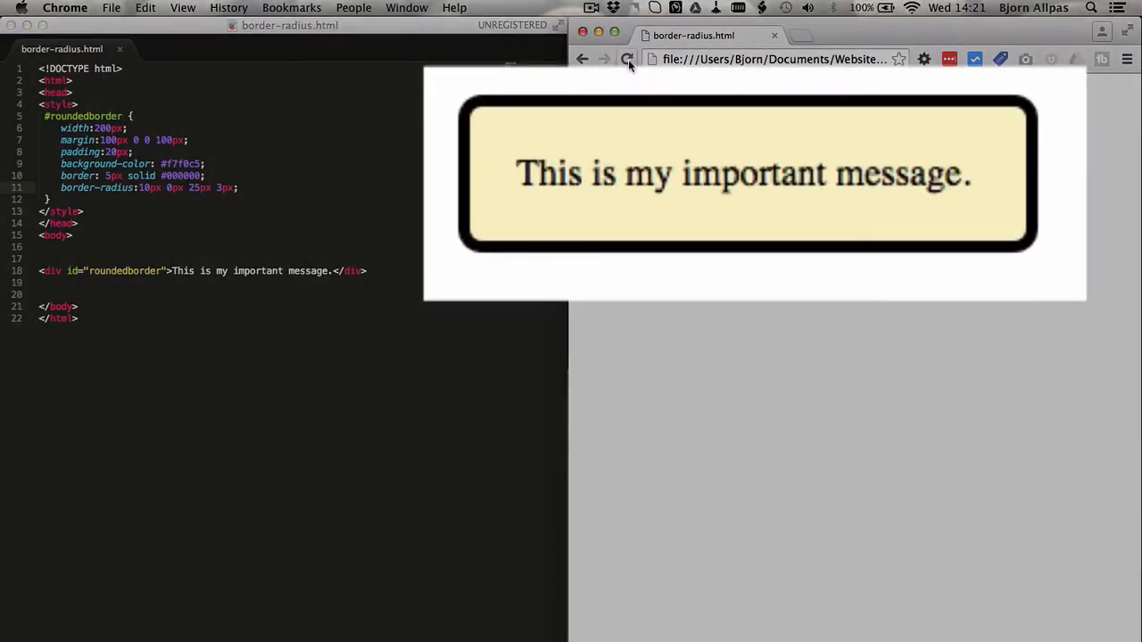
click(627, 59)
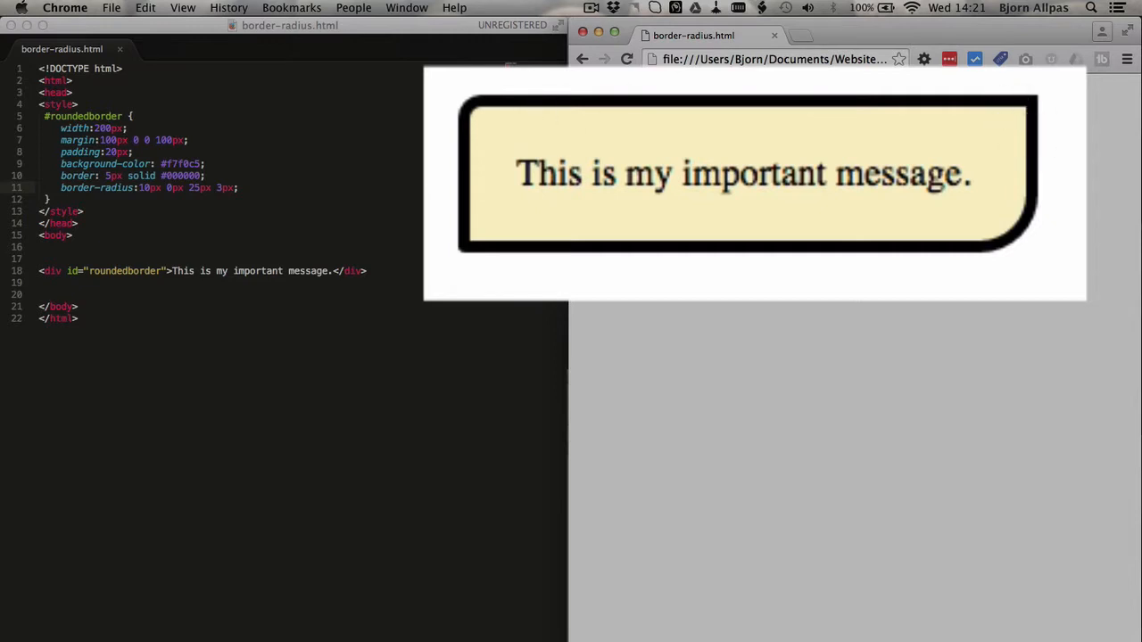
mouse_move(493, 254)
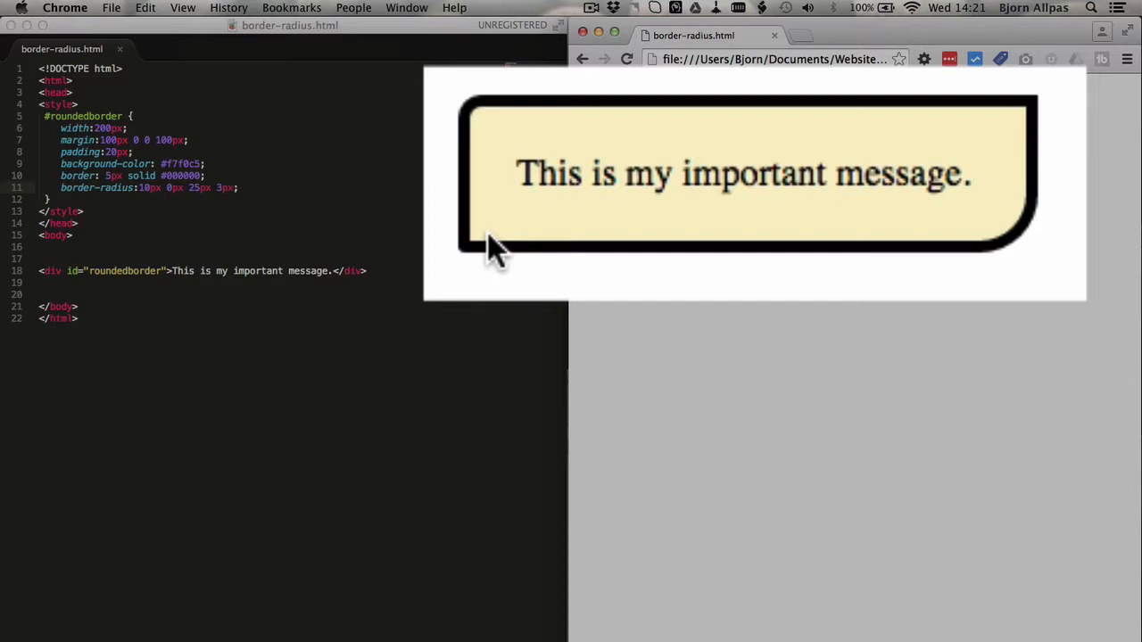
mouse_move(1039, 241)
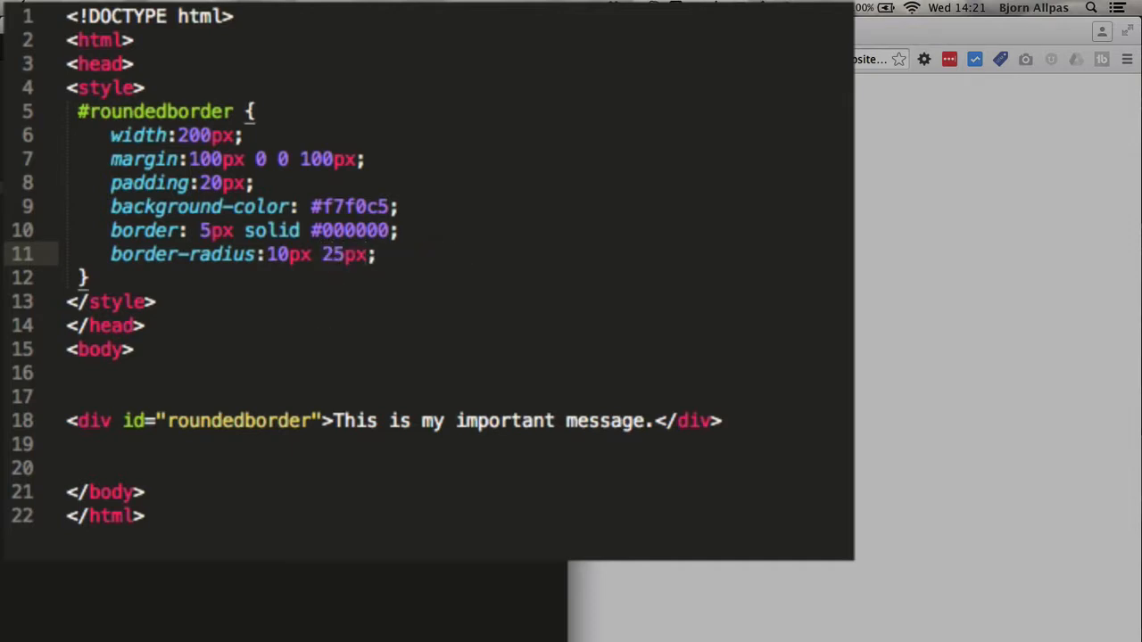
- Shorten the declaration to 'border-radius: 10px 25px' and select the 25px value
double_click(284, 254)
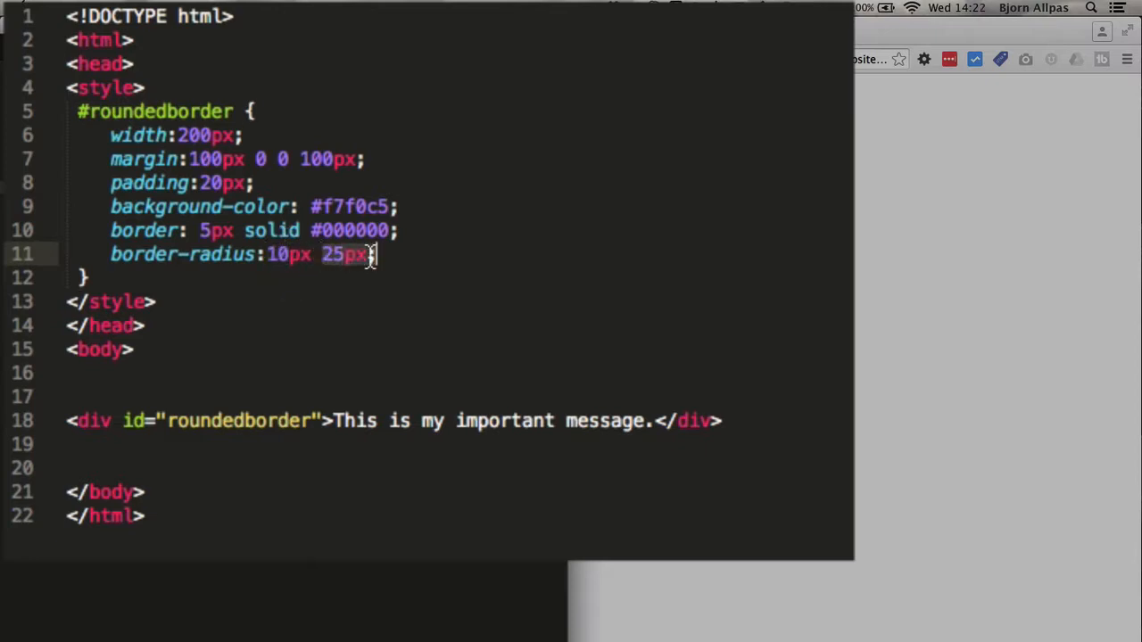
mouse_move(435, 392)
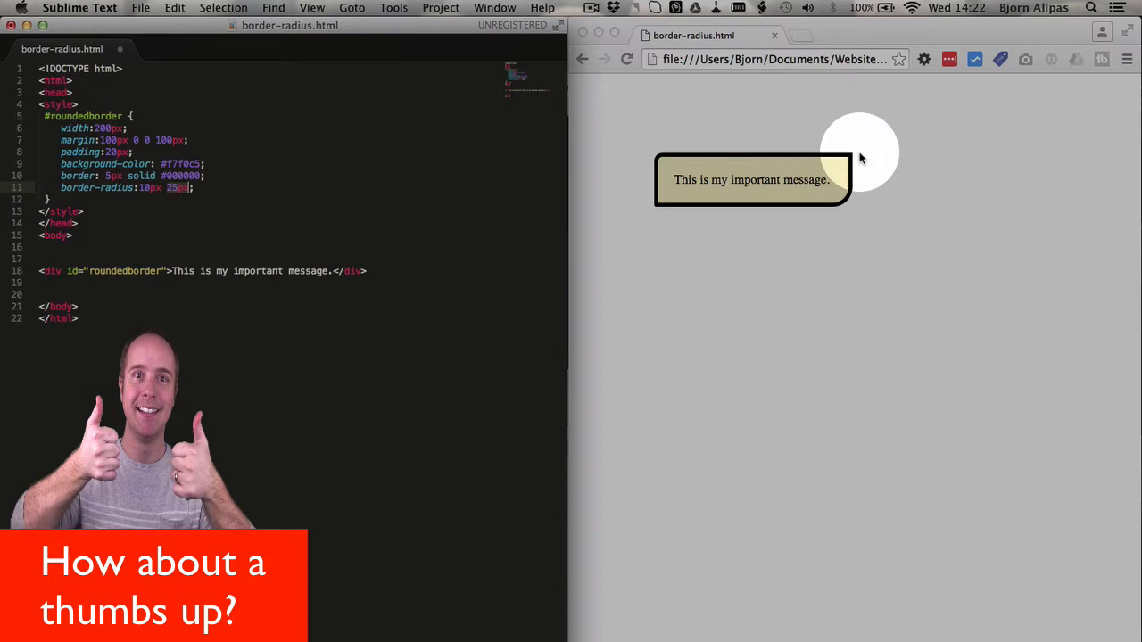
mouse_move(647, 148)
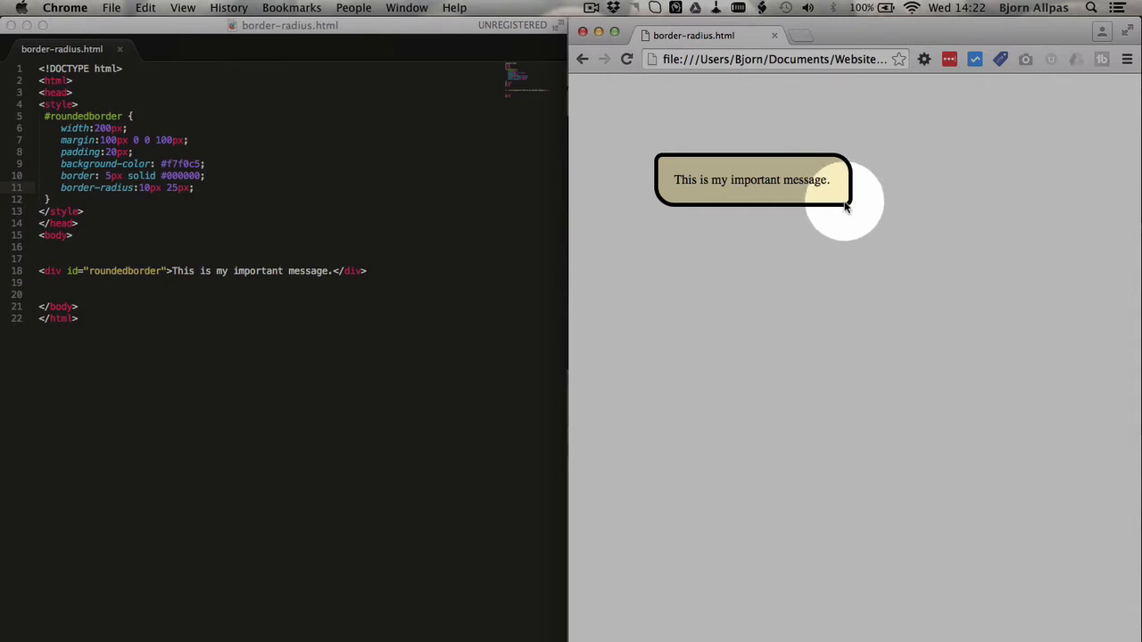
mouse_move(864, 206)
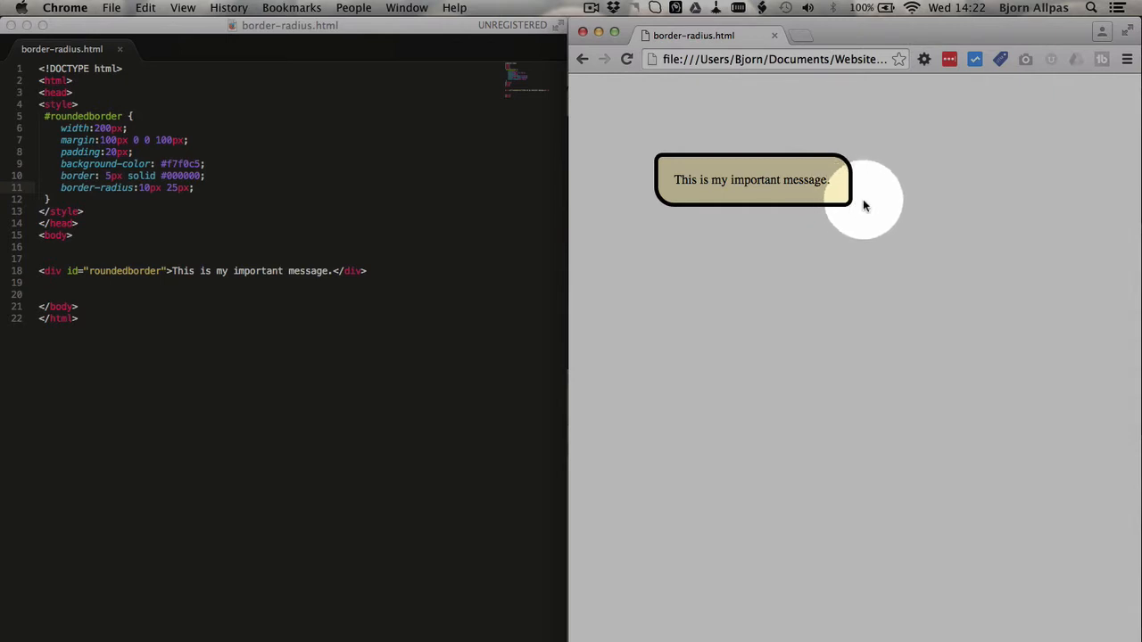
mouse_move(685, 235)
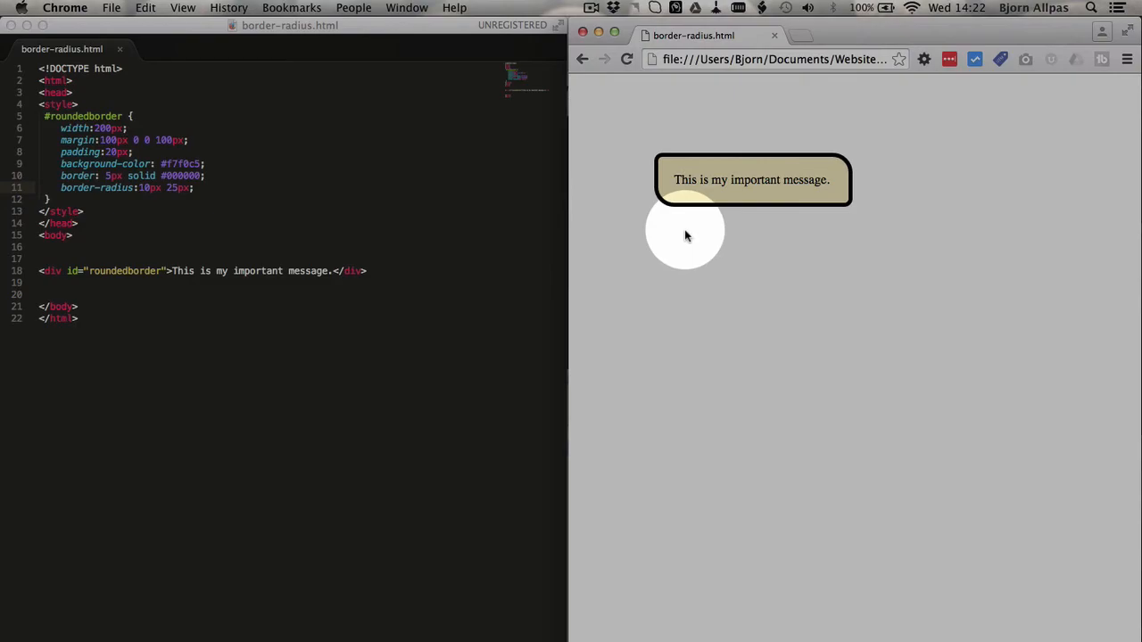